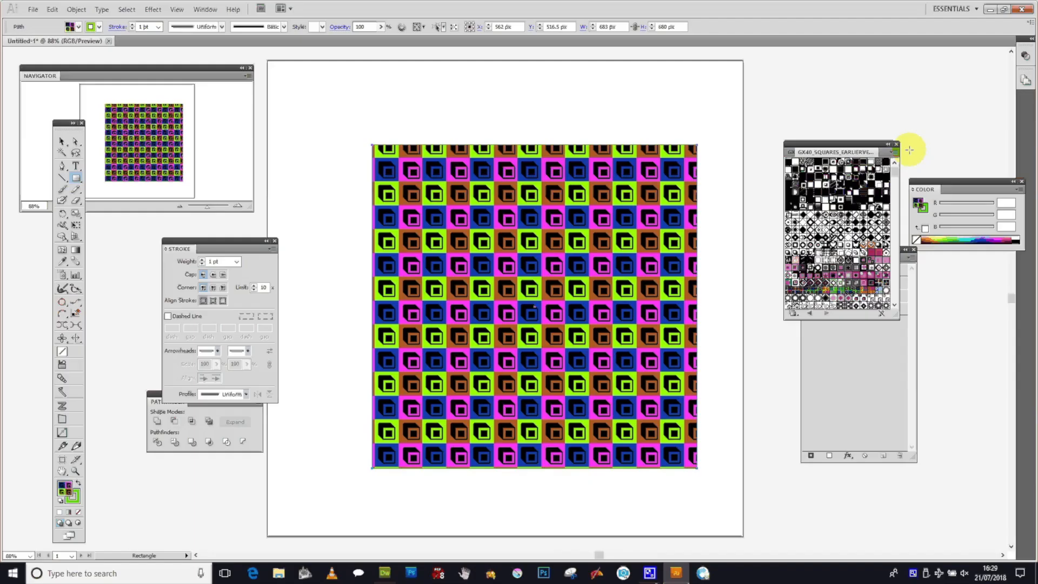
Fill the selected square with the green and purple diamond-and-circle pattern swatch
click(855, 275)
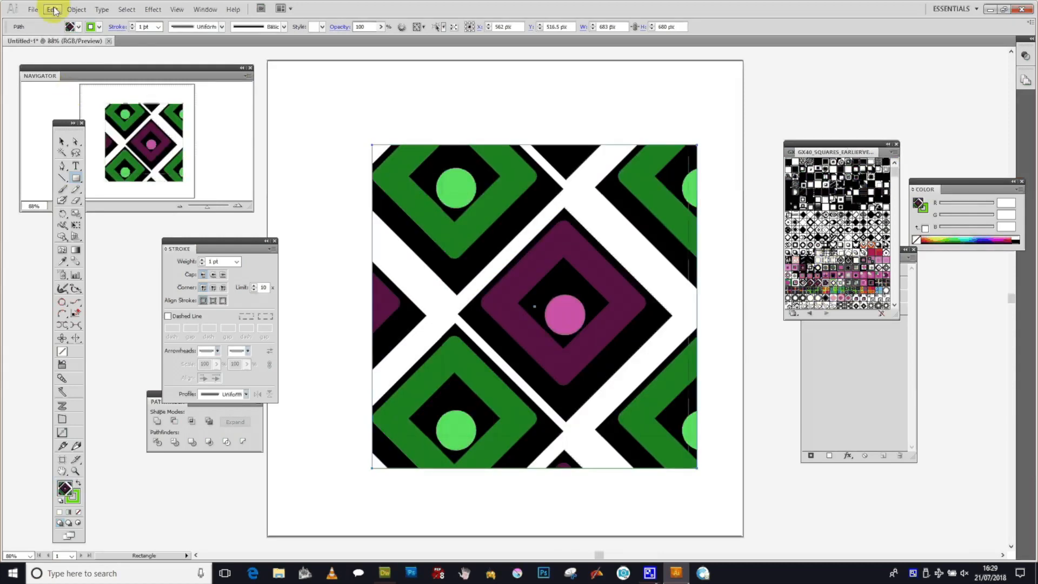
Bring up Adjust Color Balance for the patterned square via Edit > Edit Colors
click(52, 8)
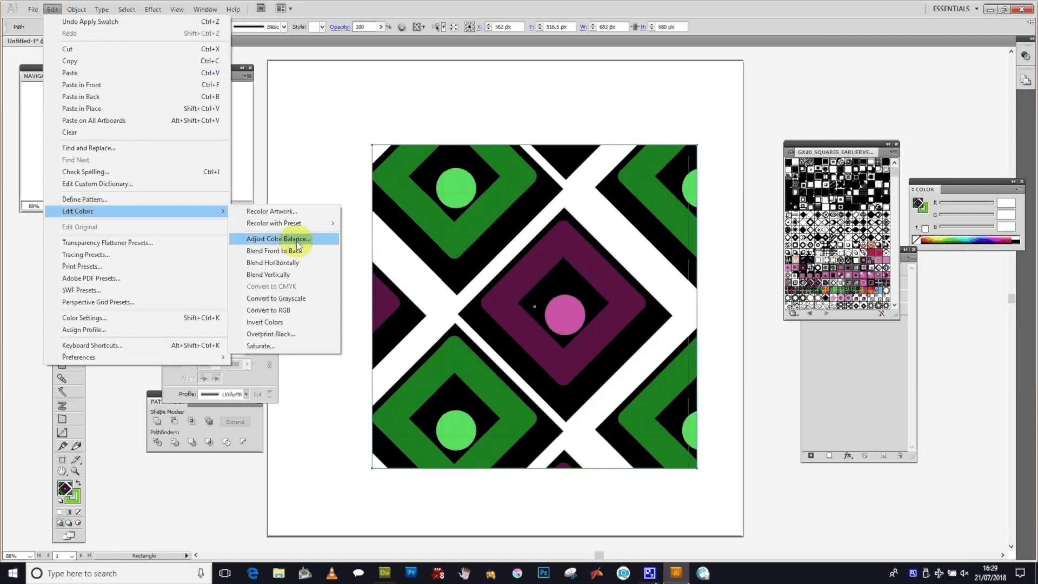
mouse_move(319, 243)
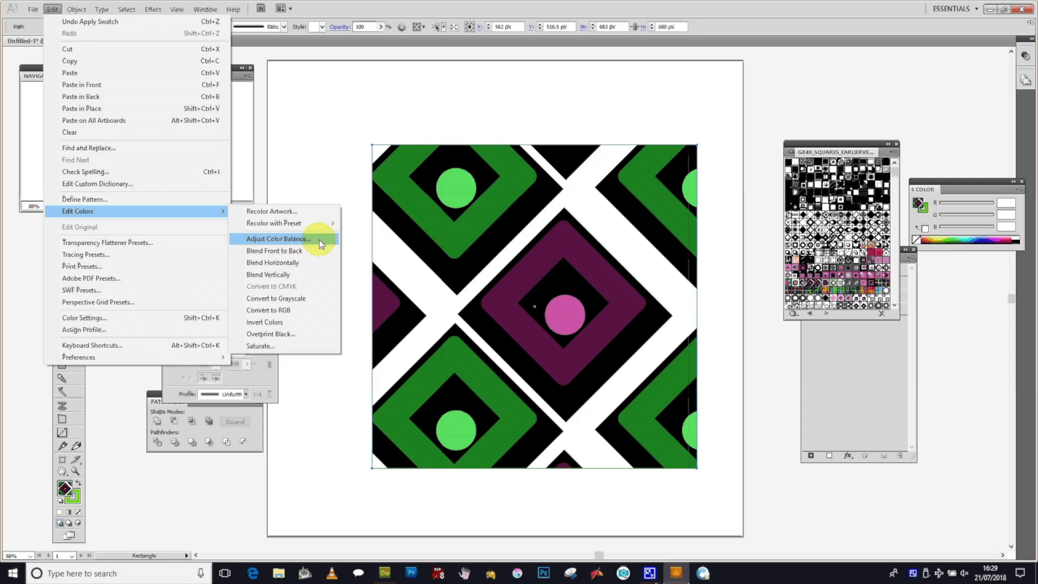
click(278, 238)
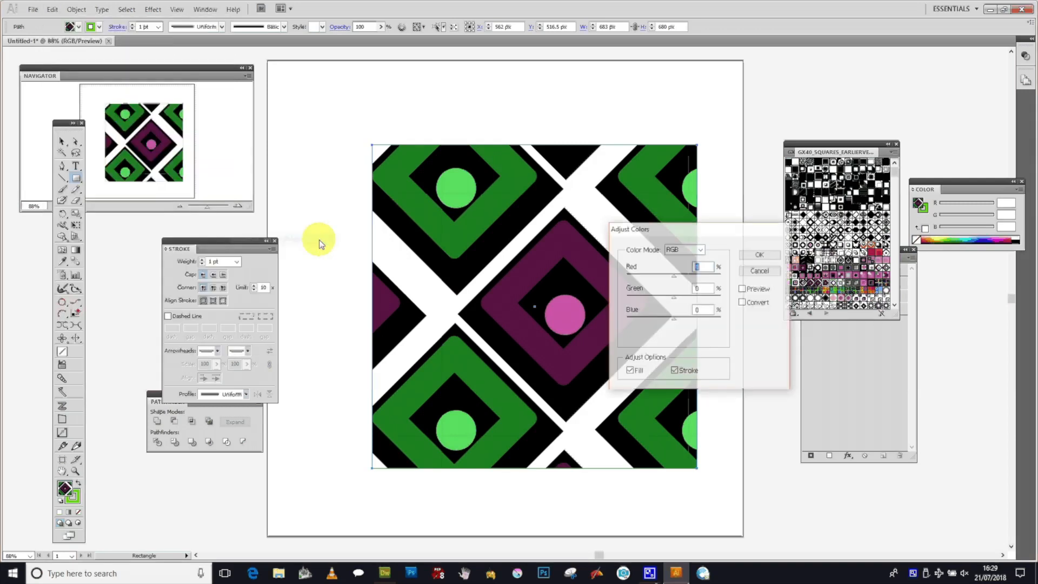
Apply the warm colour shift (Red 75, Green 43, Blue -50) to the pattern
drag(629, 228, 549, 207)
text(75)
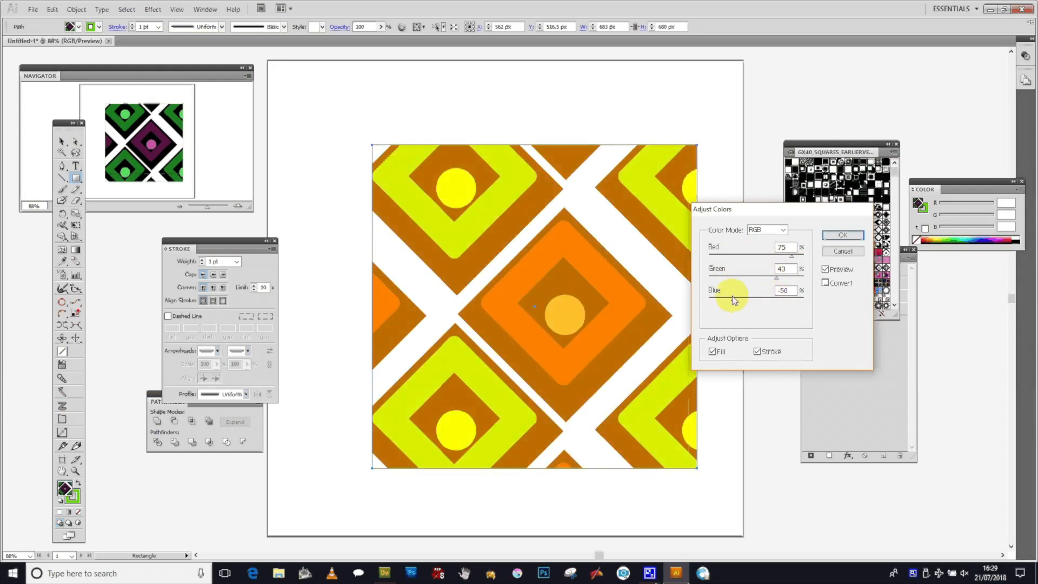
click(842, 235)
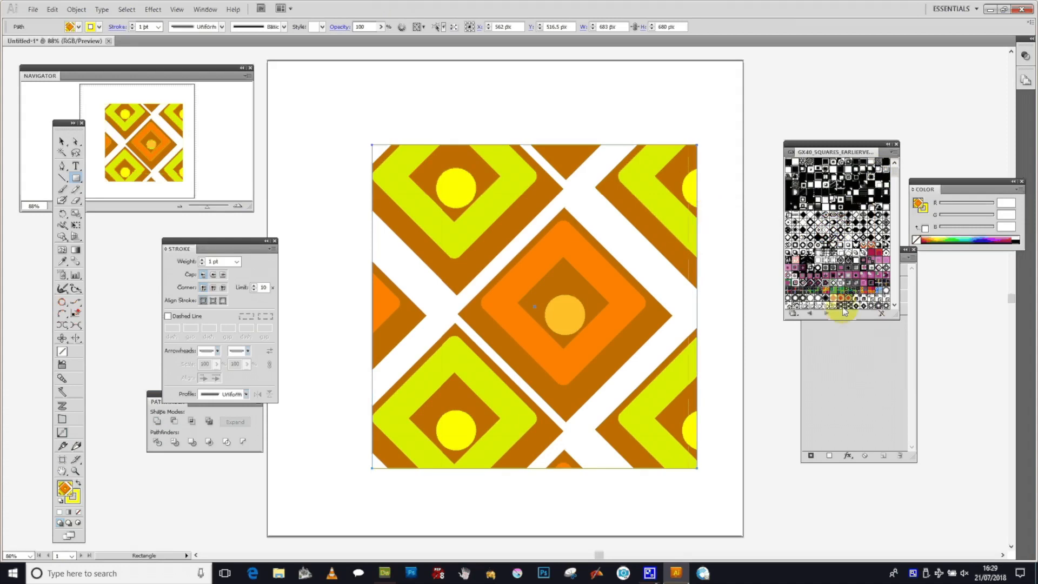
Fill the square with the turquoise and pink stripe pattern and head to Edit Colors
click(843, 312)
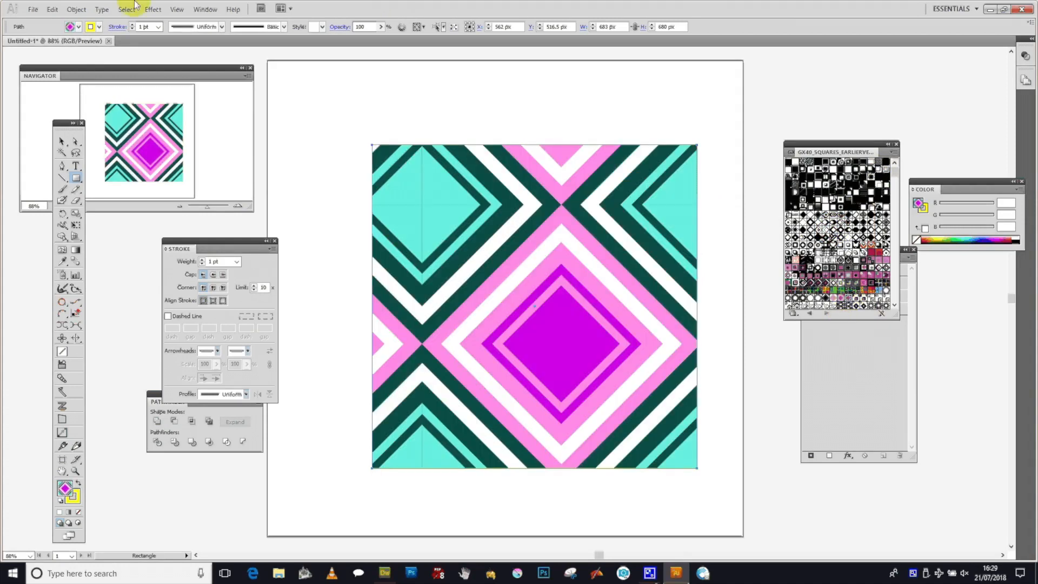
click(51, 9)
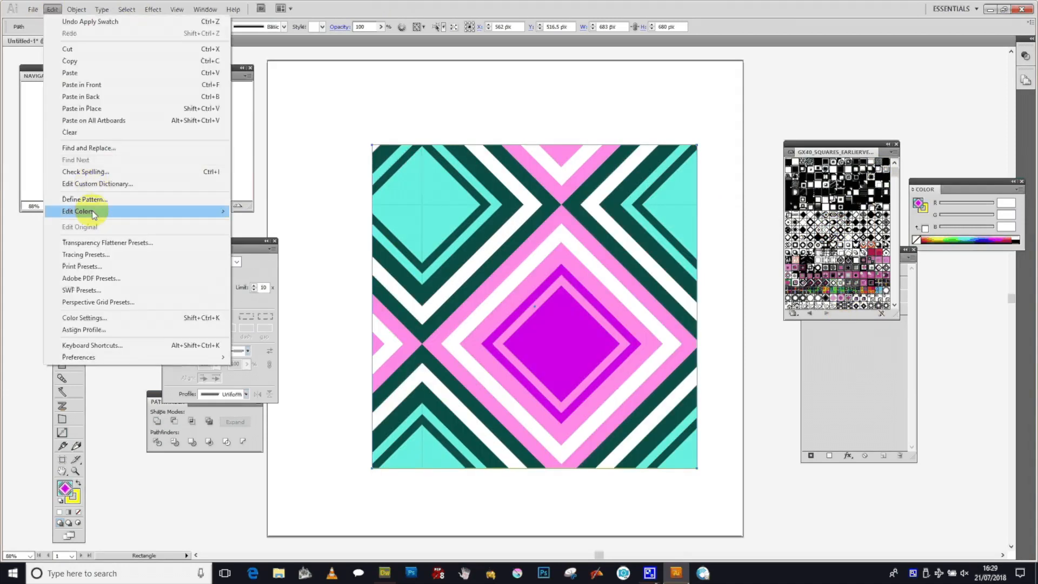
click(77, 210)
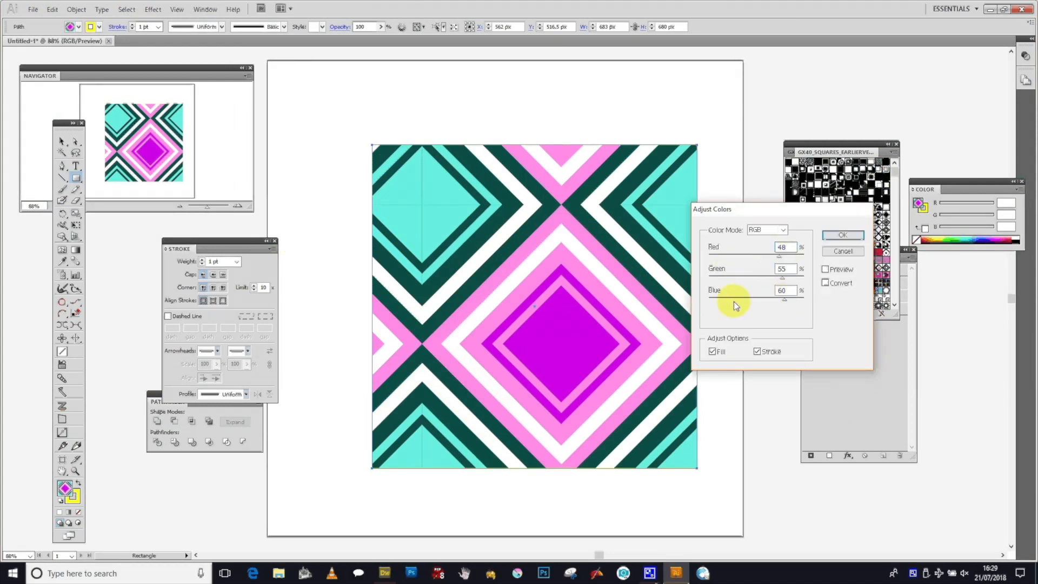
Preview the RGB adjustment on the stripe pattern, then cancel it
click(826, 269)
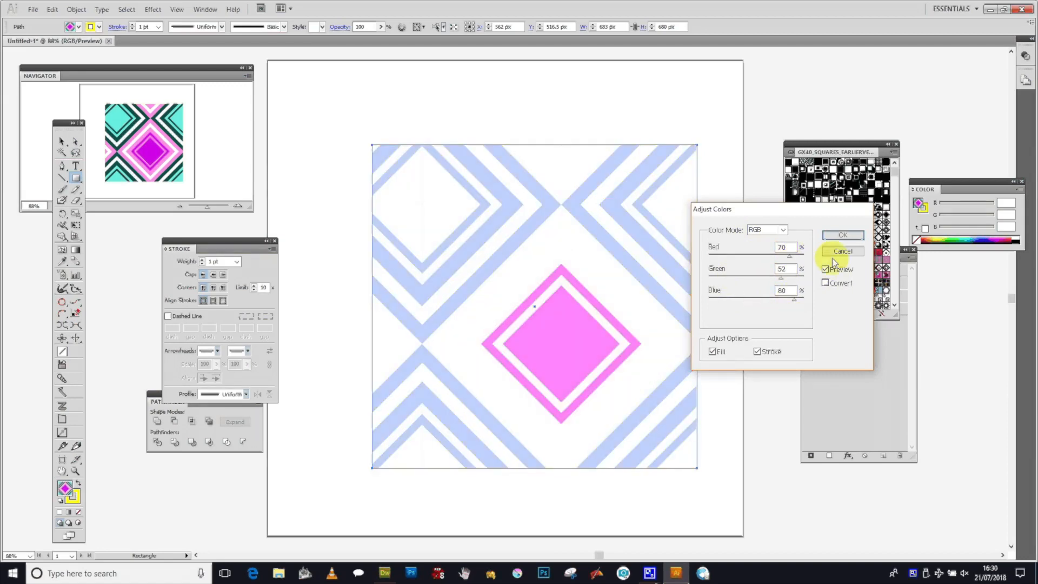
click(843, 251)
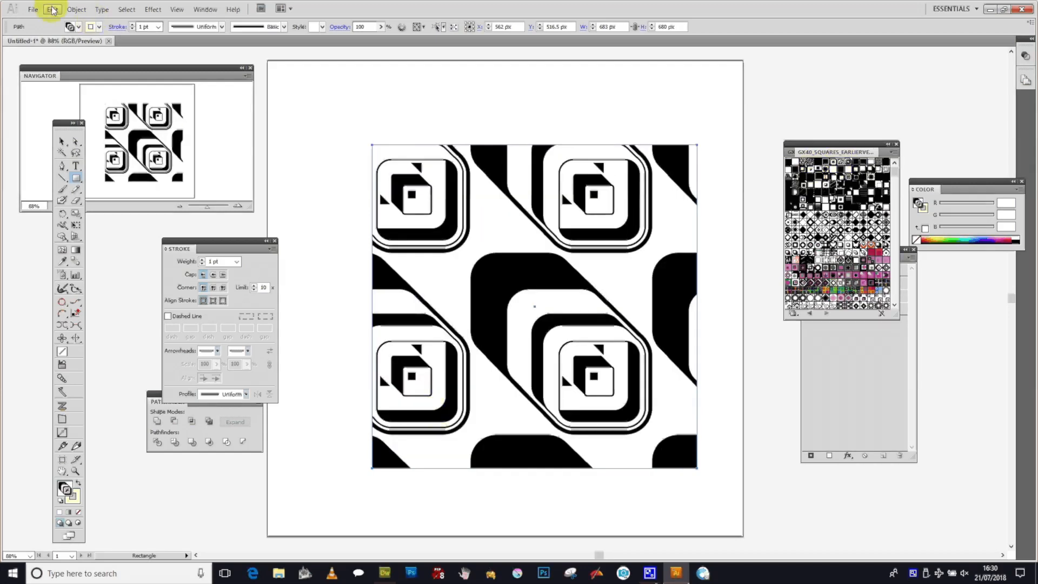
Bring up Adjust Color Balance for the black-and-white rounded-squares pattern
click(52, 9)
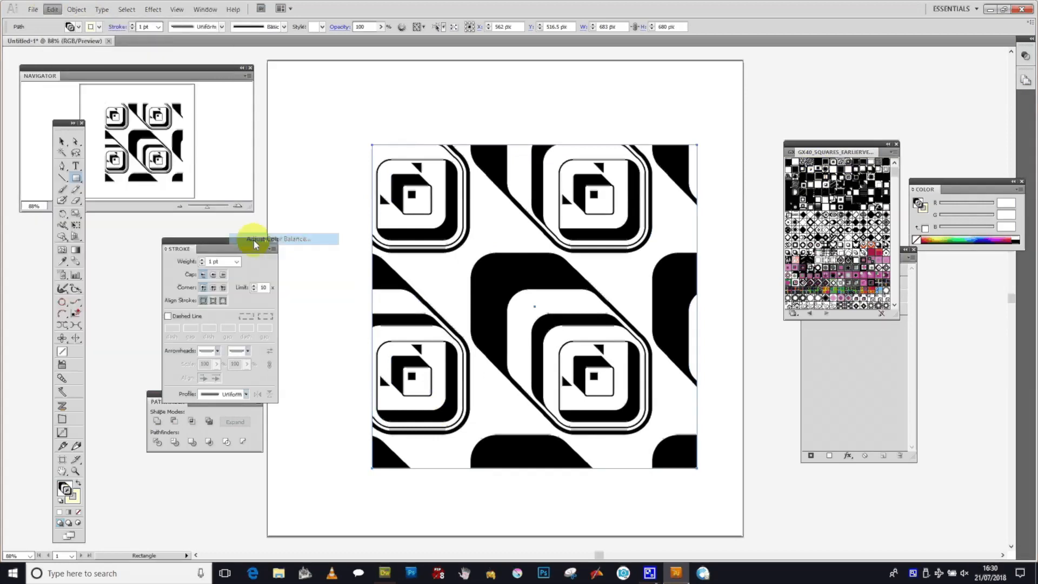
click(278, 239)
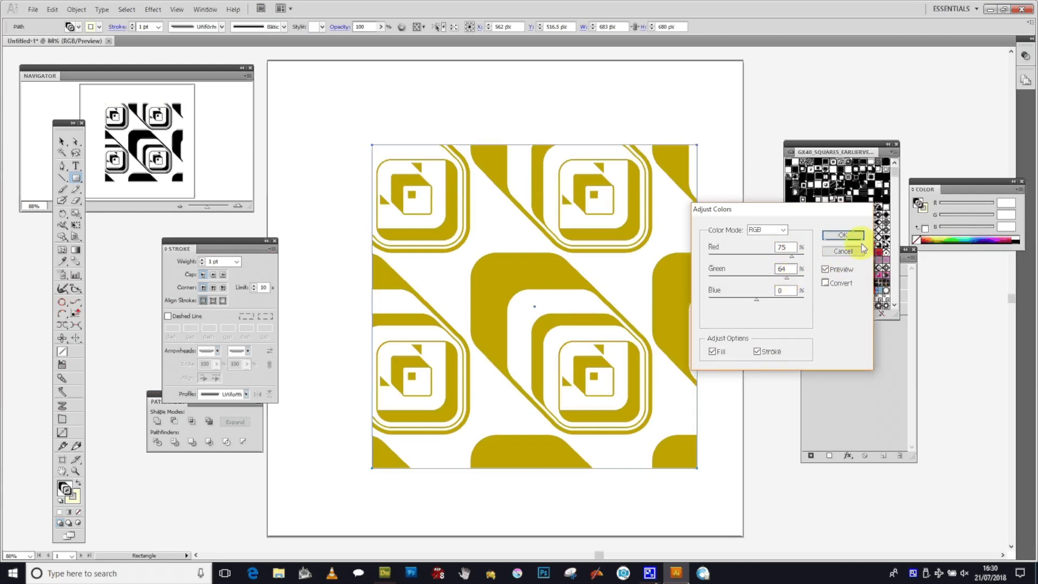
Apply the mustard yellow shift (Red 75, Green 64, Blue 0) to the pattern
click(842, 235)
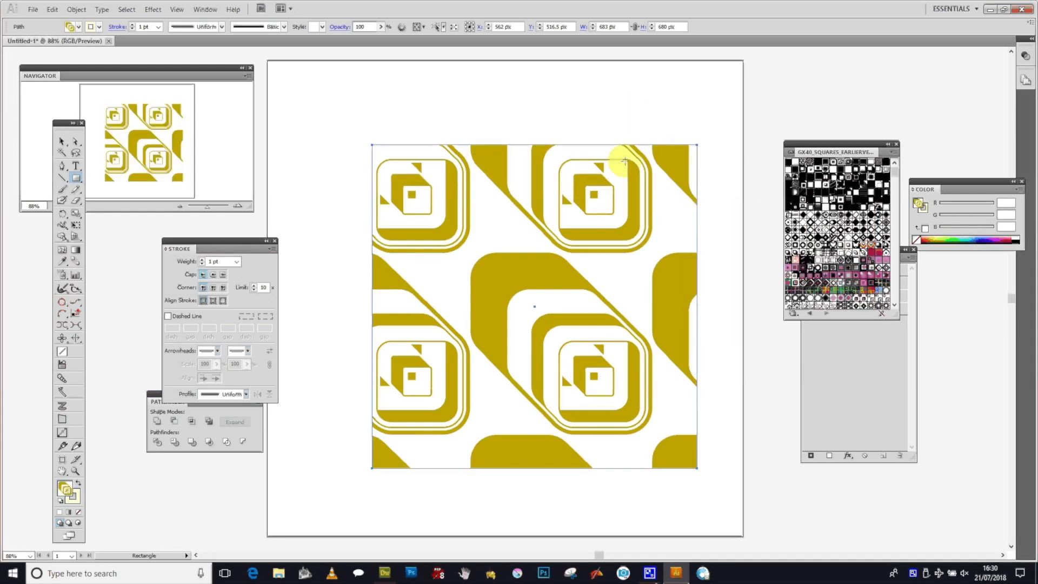